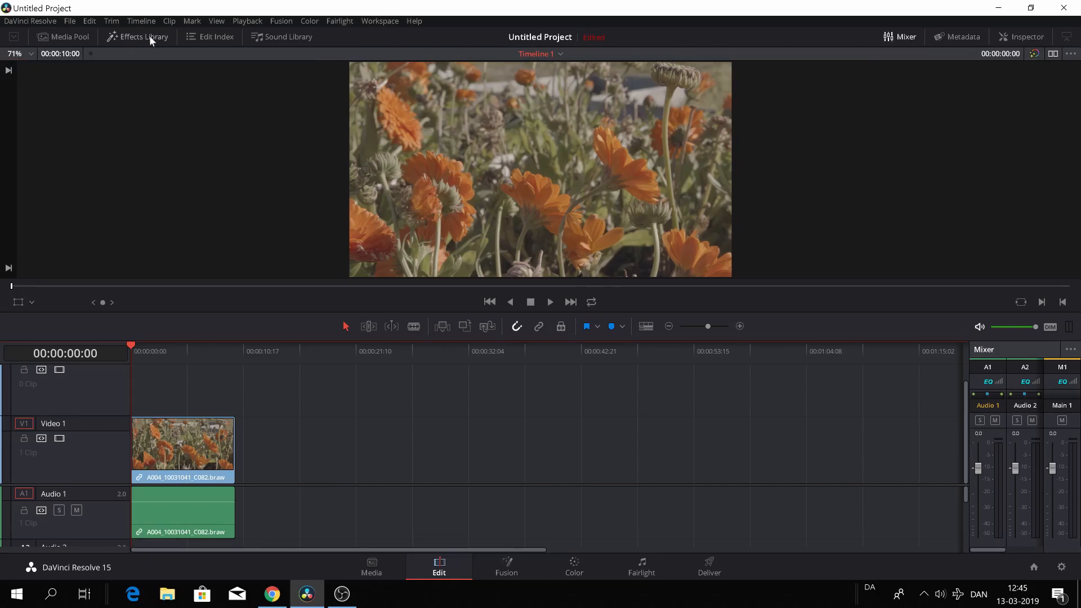
# - Show the Titles collection and scroll down to the Fusion title 3D Lower 3rd Plane Slide In
pyautogui.click(144, 36)
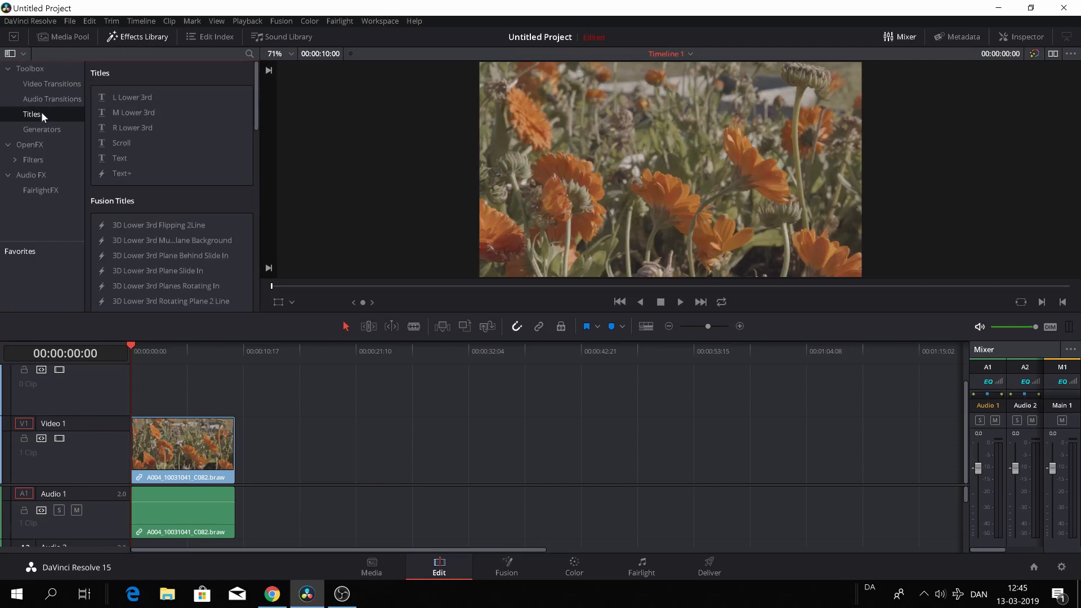
pyautogui.scroll(-3)
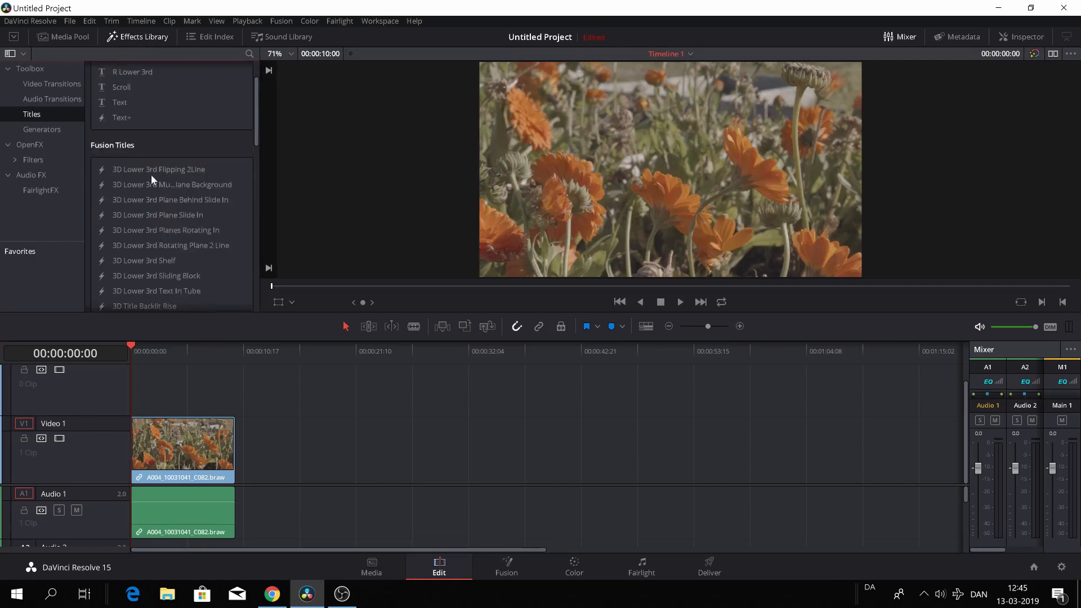
pyautogui.moveTo(177, 243)
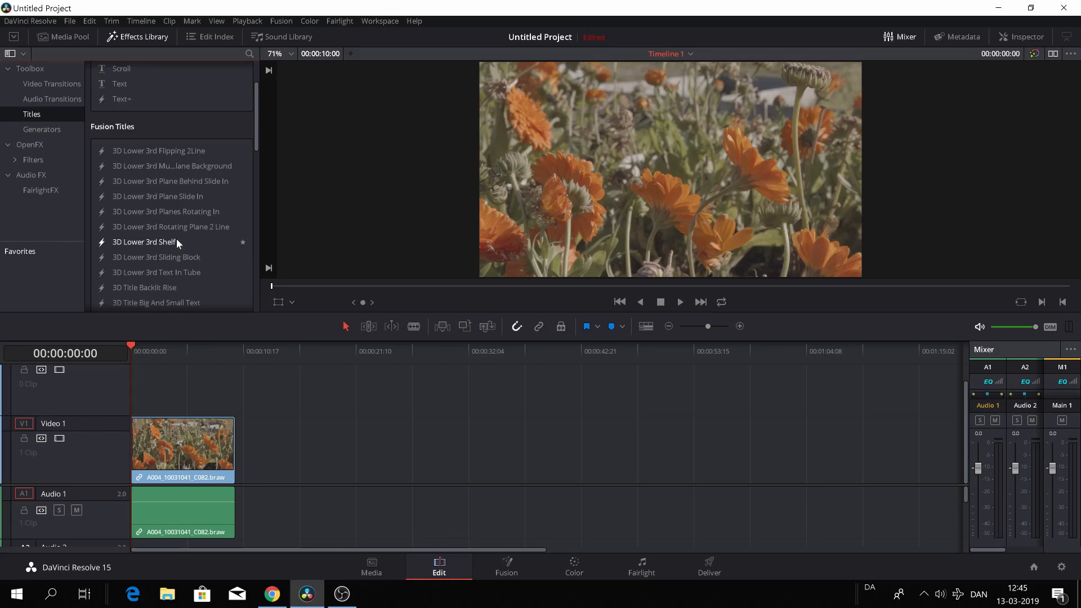
pyautogui.scroll(-3)
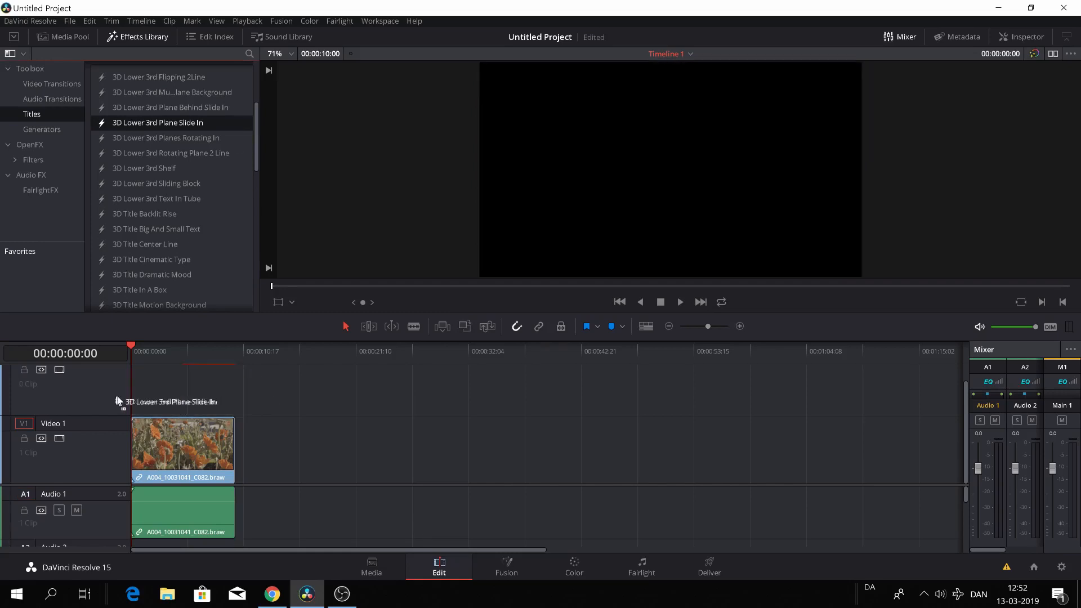
# - Drop 3D Lower 3rd Plane Slide In onto track V2 at the timeline start and preview it mid-animation
pyautogui.moveTo(158, 122); pyautogui.dragTo(155, 387)
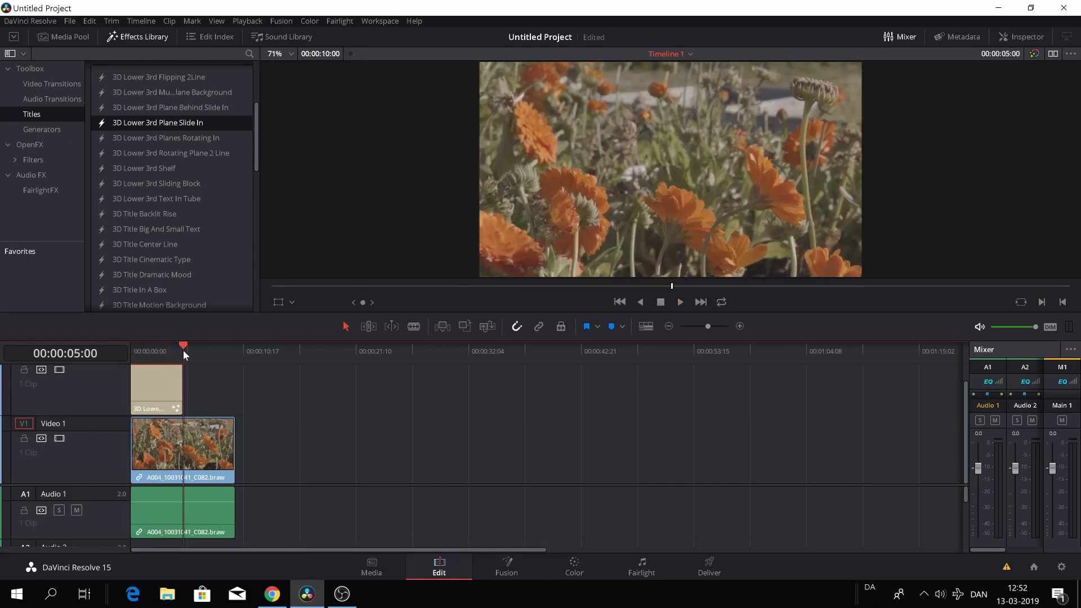
pyautogui.moveTo(150, 351)
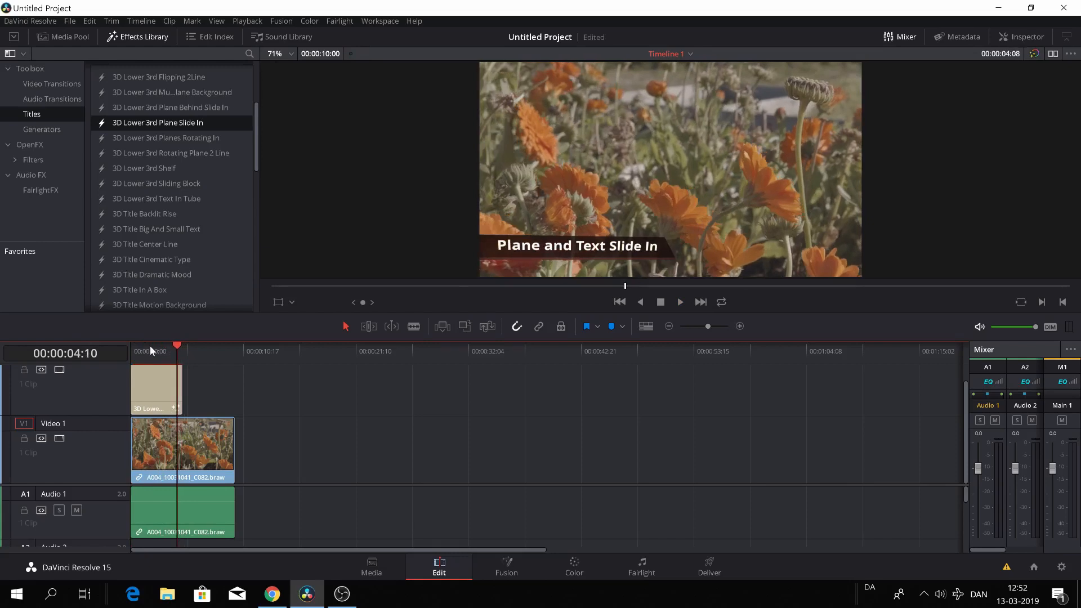
pyautogui.click(680, 302)
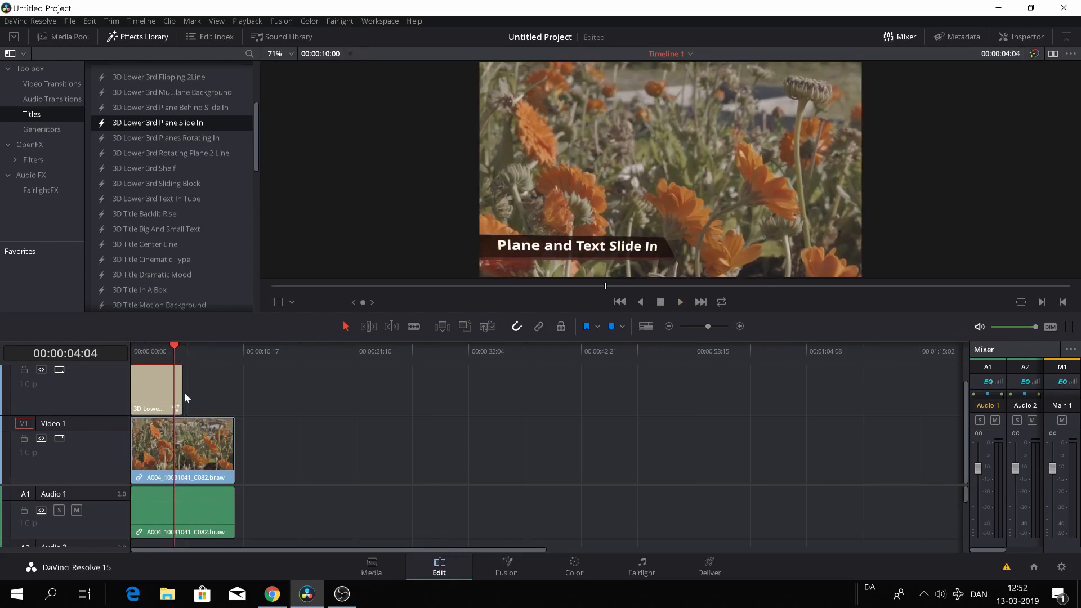
# - Stretch the title to 00:00:10:00 to match the flower clip and select its node on the Fusion page
pyautogui.moveTo(177, 389); pyautogui.dragTo(196, 389)
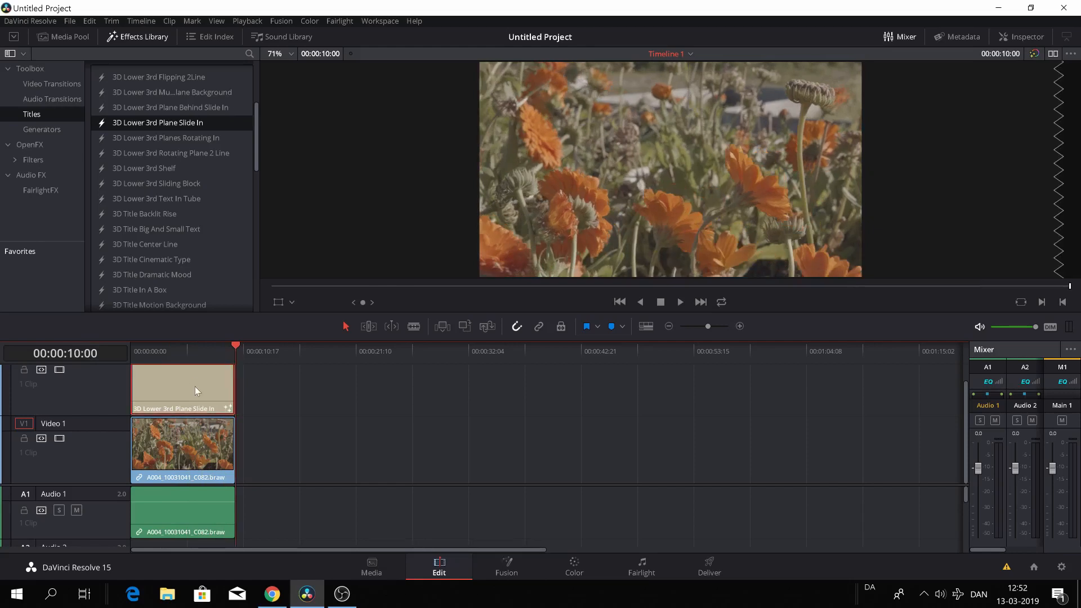
pyautogui.click(507, 567)
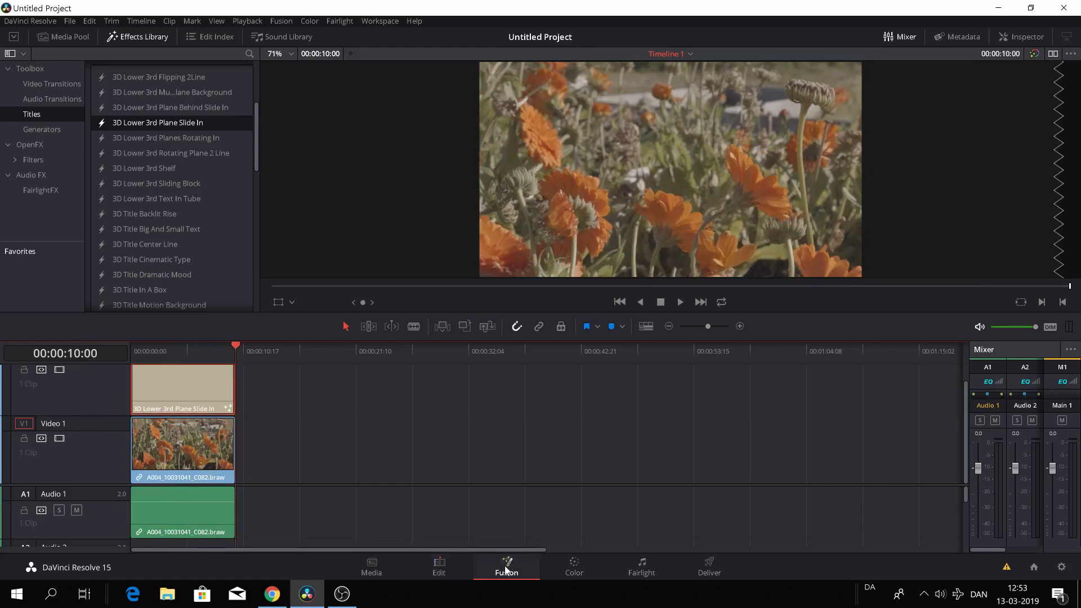
pyautogui.click(506, 566)
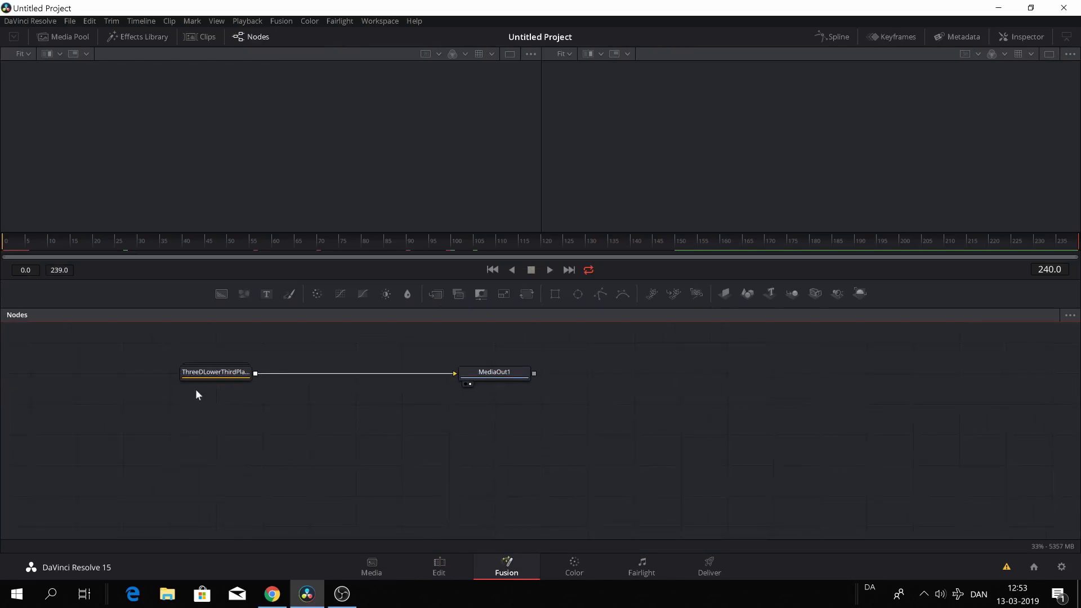
pyautogui.click(215, 372)
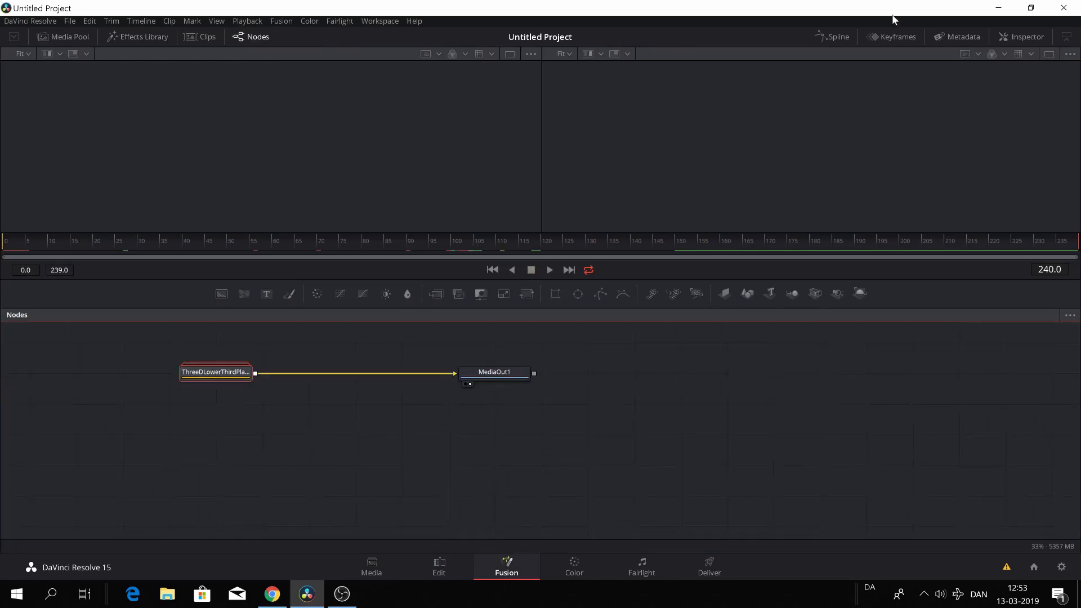
# - Show the Keyframes timeline and expand PlaneText to its XOffset track for retiming toward frame 239
pyautogui.click(897, 36)
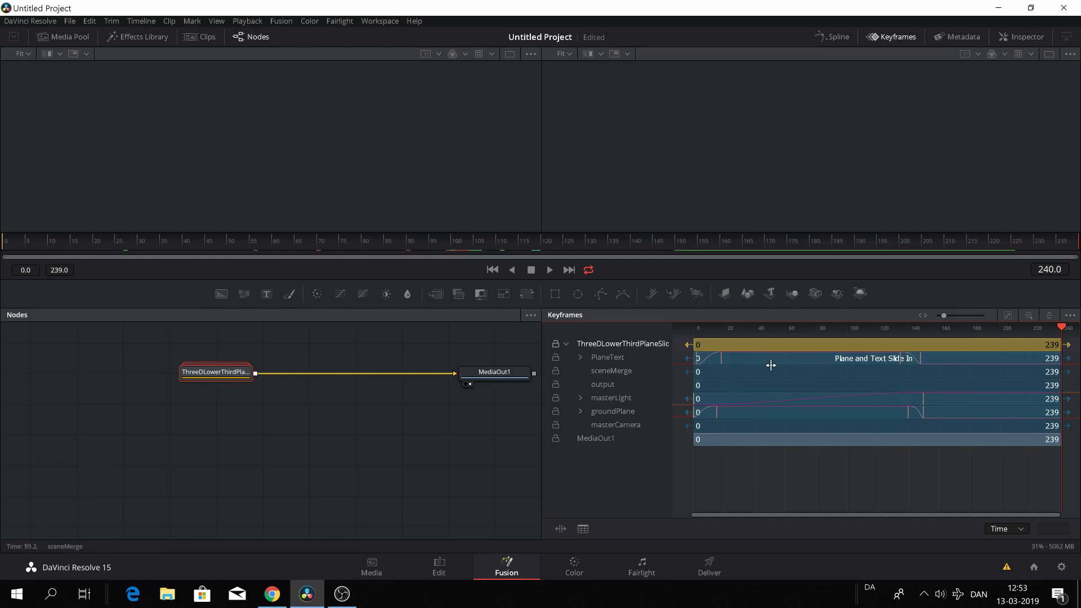
pyautogui.moveTo(758, 414)
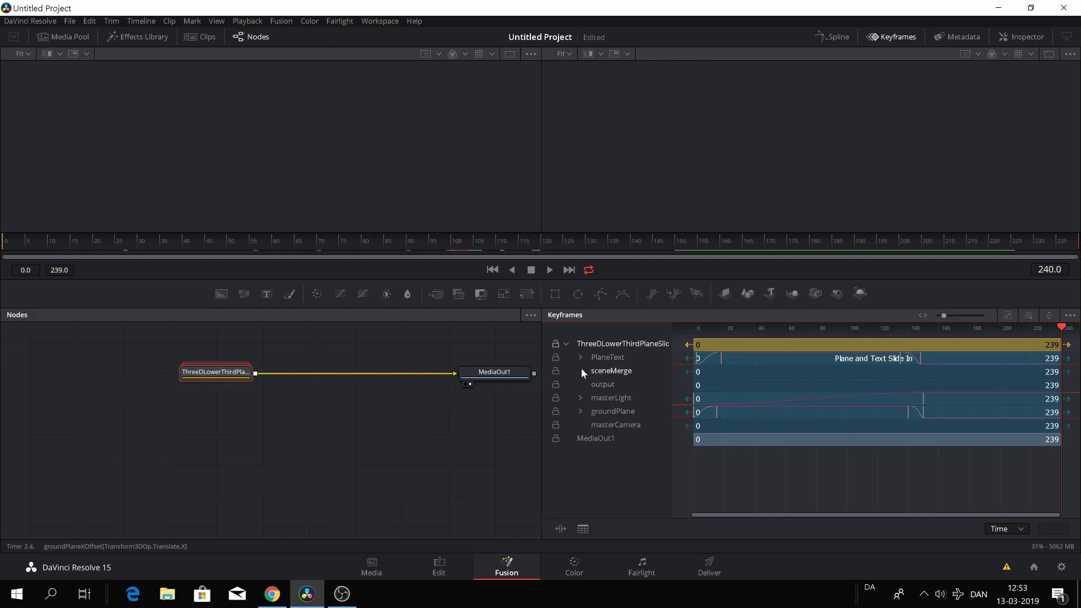
pyautogui.click(580, 357)
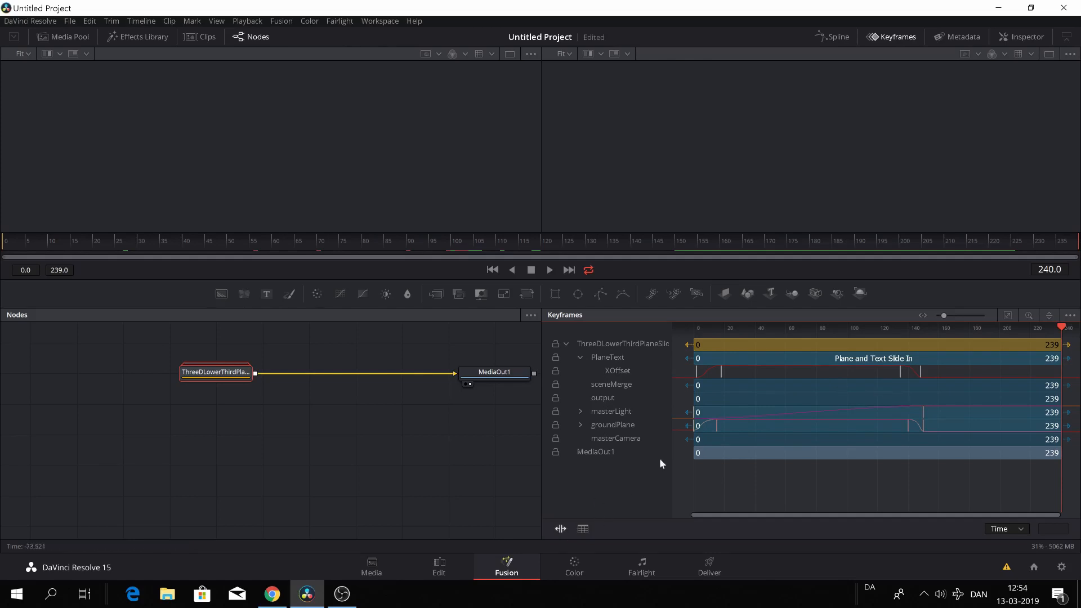
pyautogui.moveTo(939, 387)
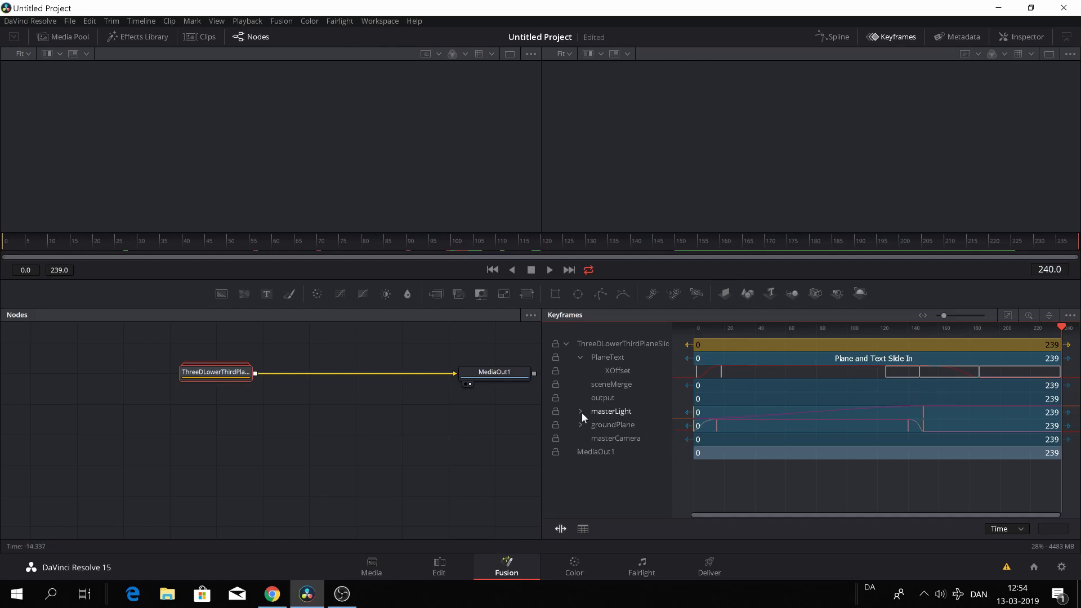
# - Expand masterLight's offset tracks for retiming, then return to the Edit timeline
pyautogui.click(581, 411)
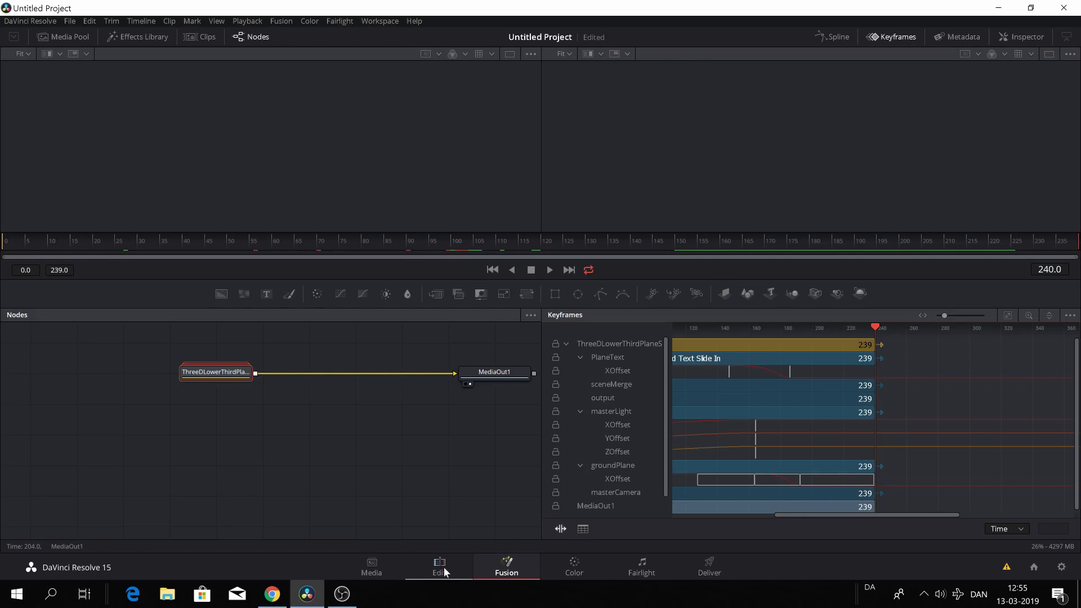
pyautogui.click(440, 566)
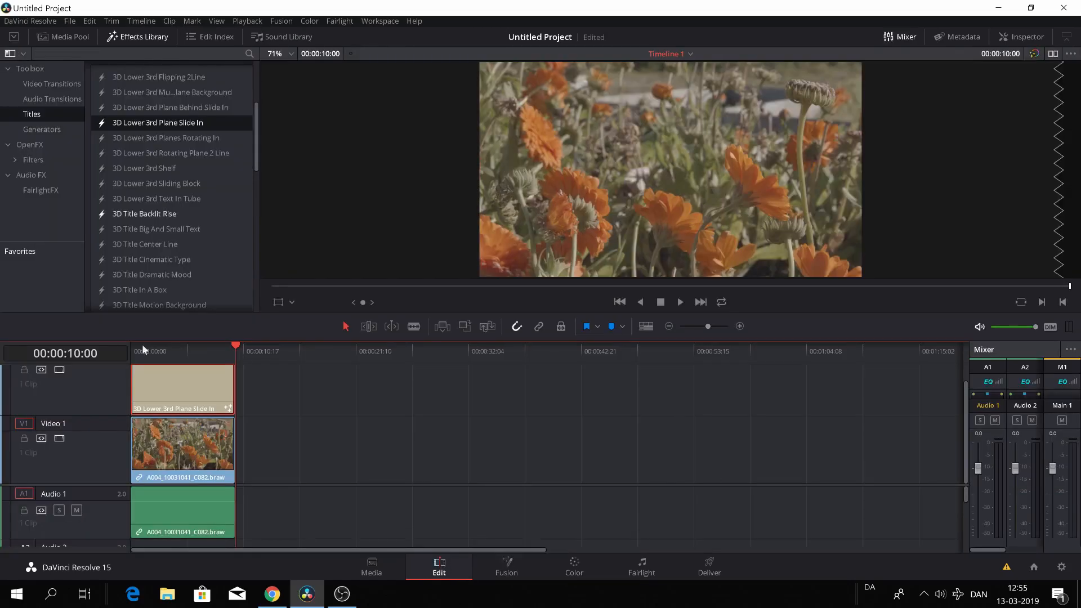